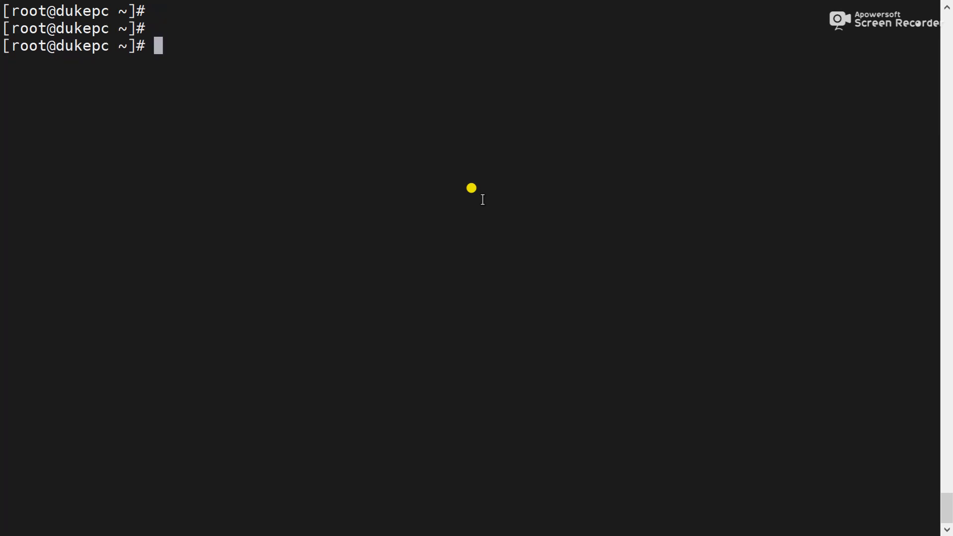
Run yum list for telnet and ssh, each showing the 'not registered' subscription warning
type("yum lis")
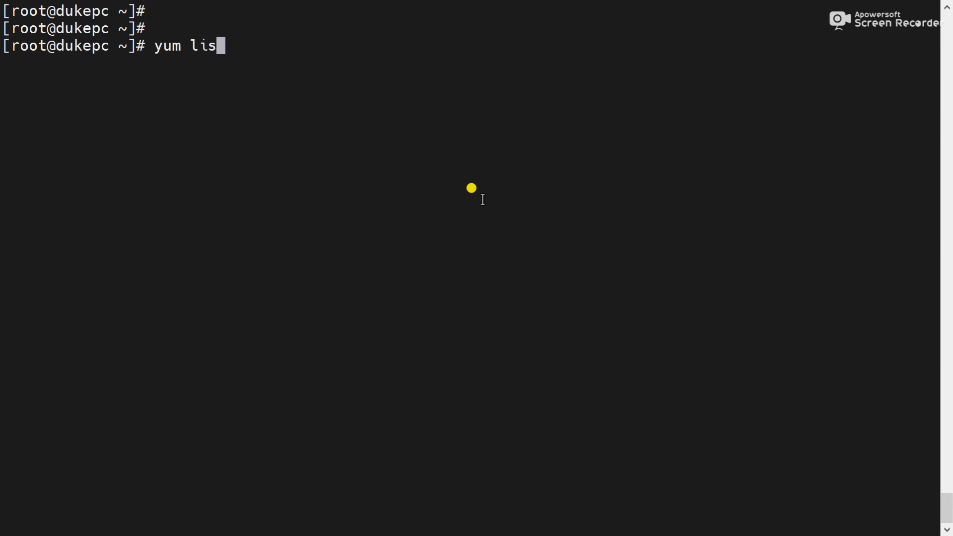
type("t telnet")
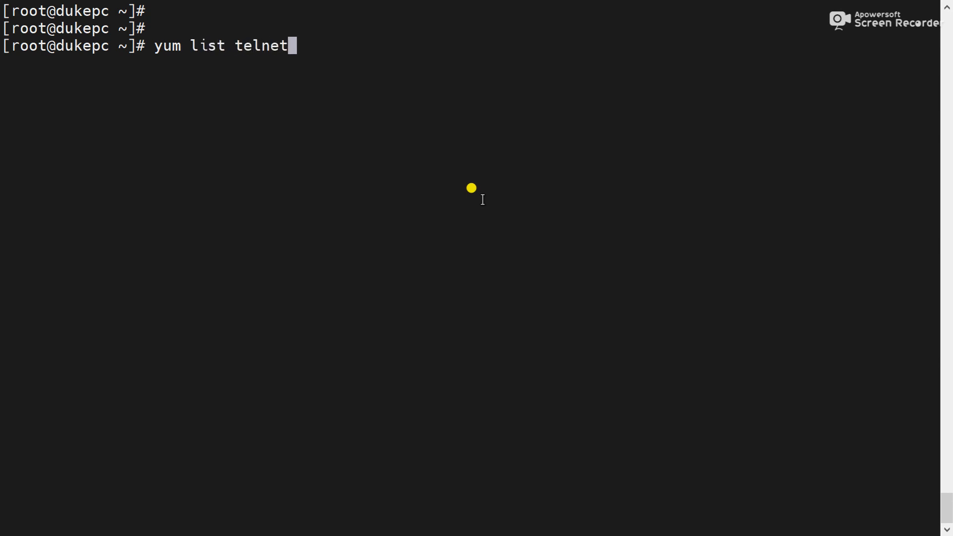
key("Return")
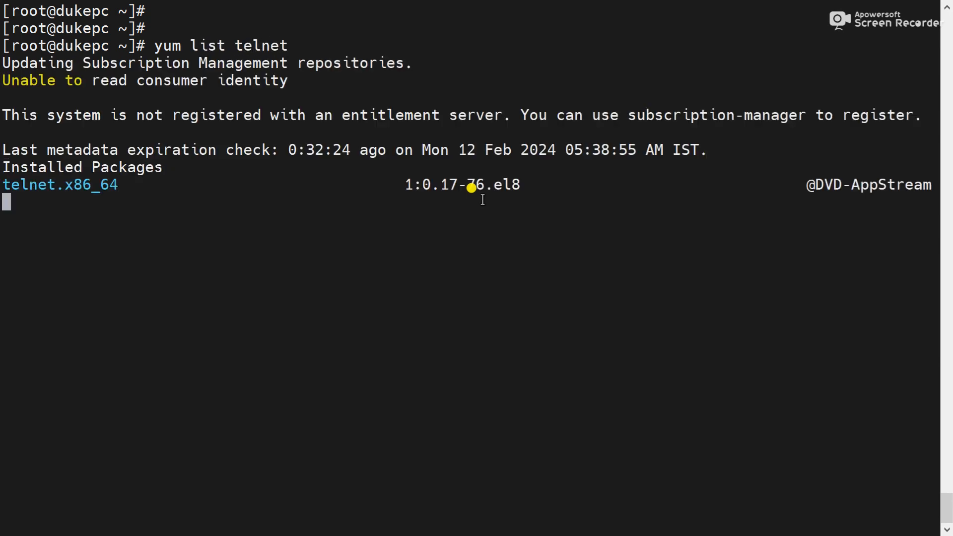
type("yum list telnet")
type("yum list ssh")
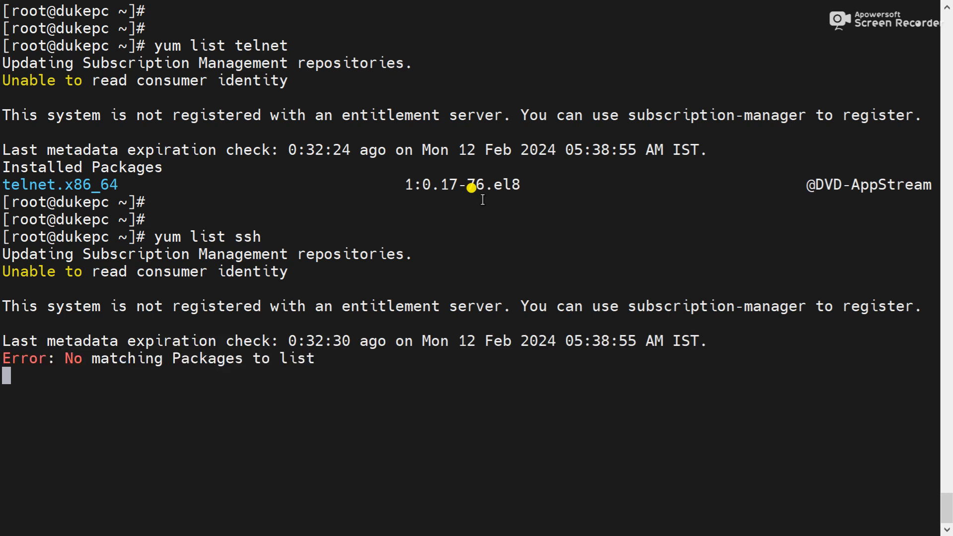
key("Return")
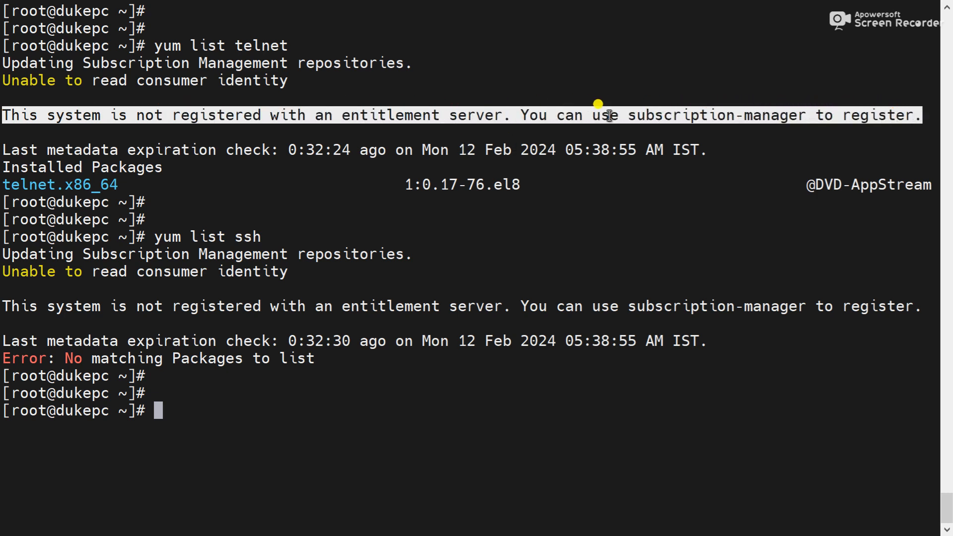
mouse_move(3, 313)
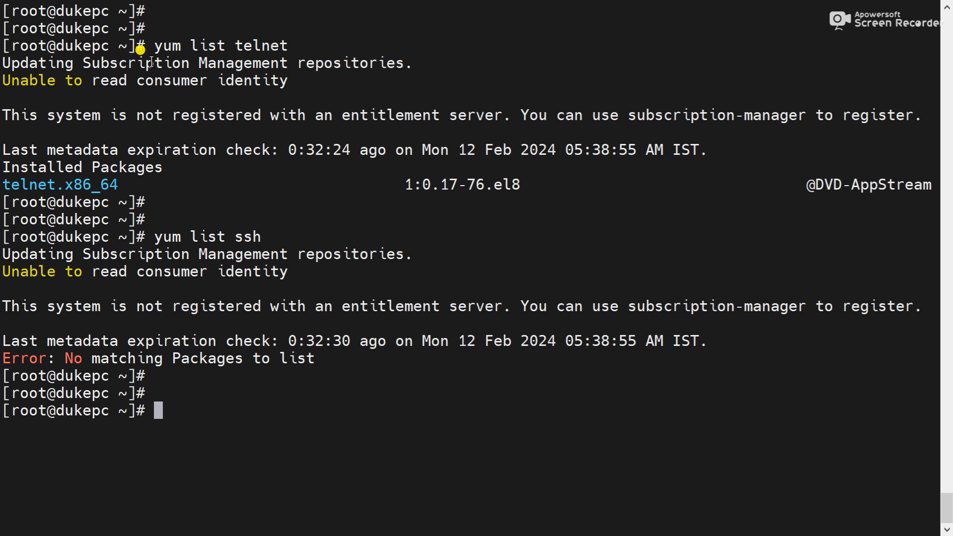
mouse_move(239, 108)
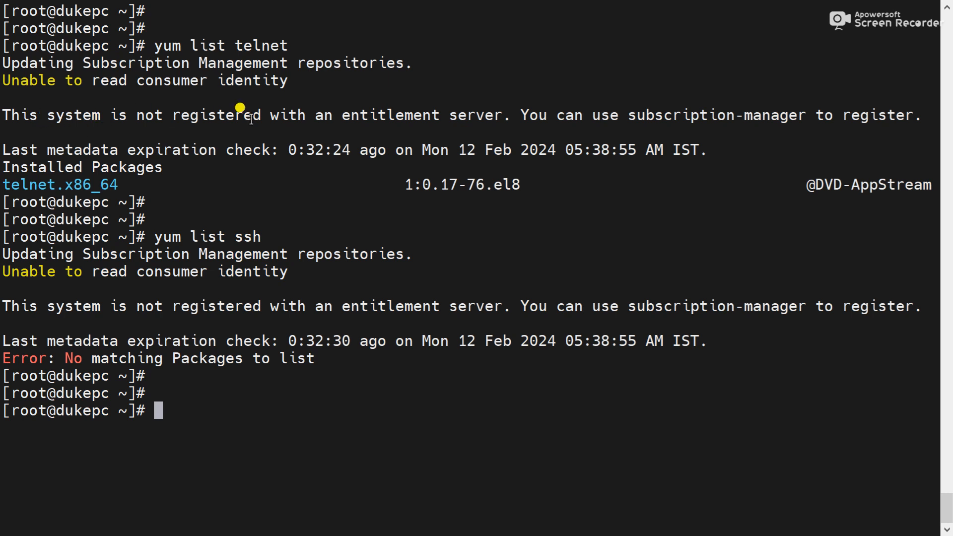
Clear the screen and begin a vi command at the fresh prompt
type("vi")
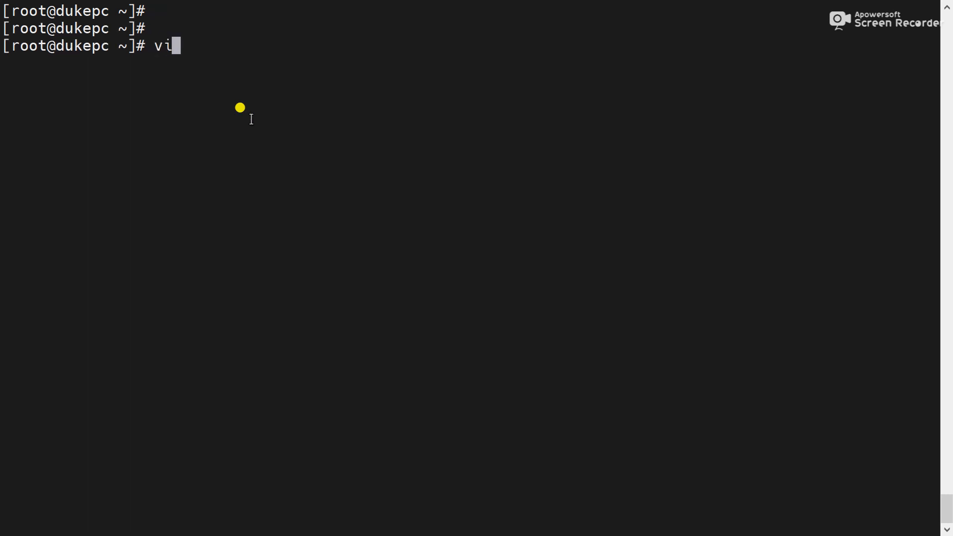
Edit /etc/yum/pluginconf.d/subscription-manager.conf in vi, setting enabled=0, and save it
type("/etc/y")
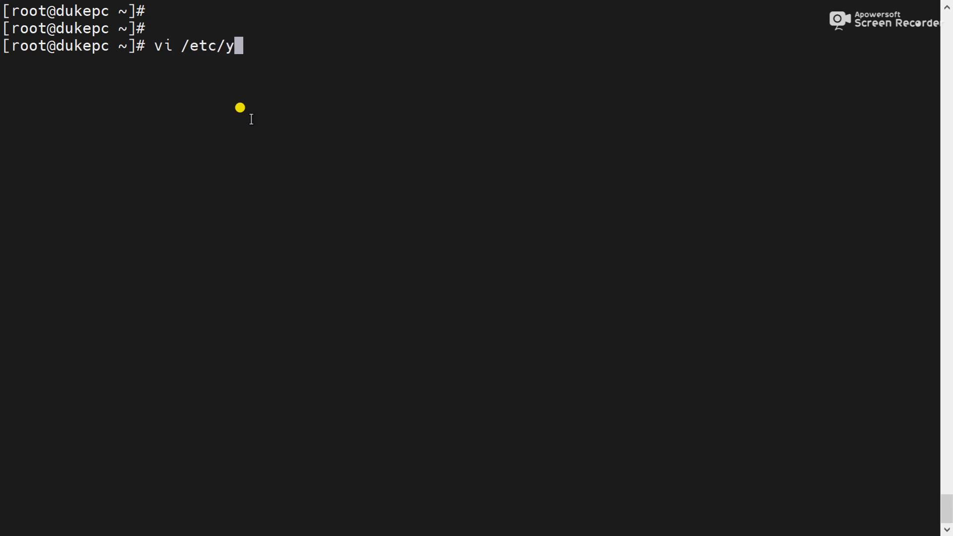
type("um/")
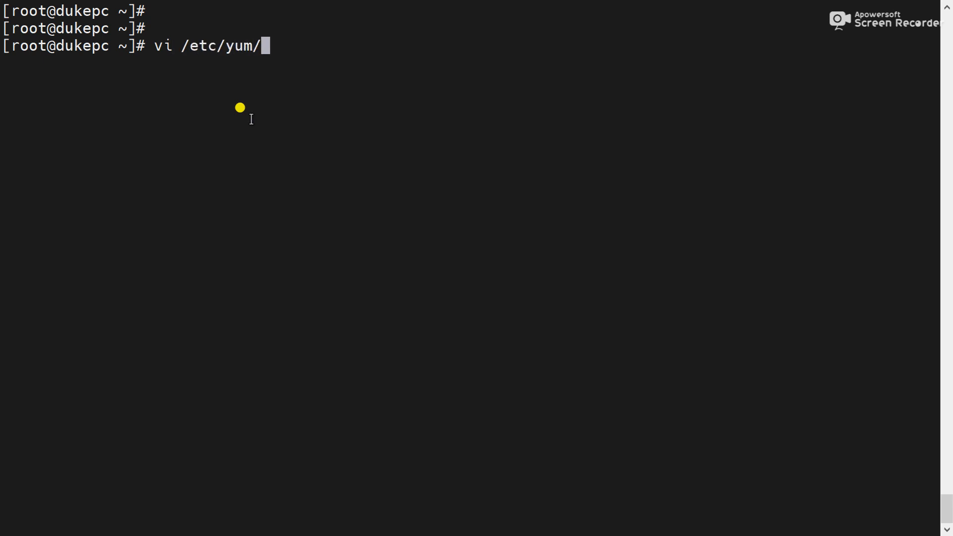
type("pluginconf.d/")
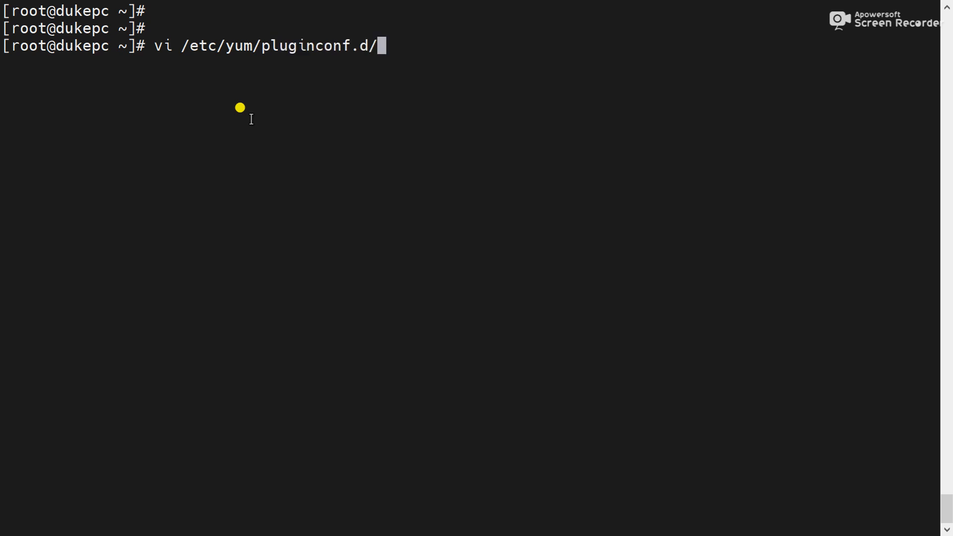
type("subscription-manager.conf")
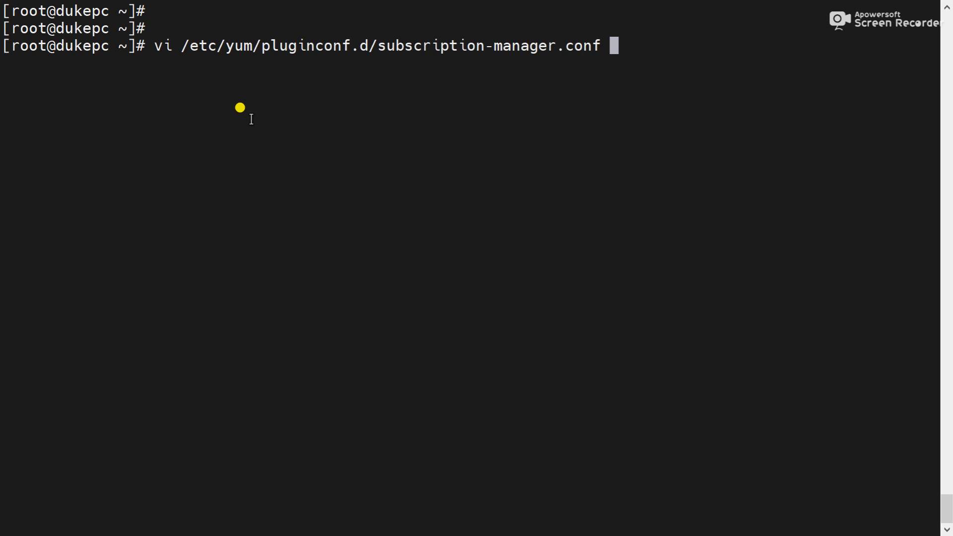
key("Return")
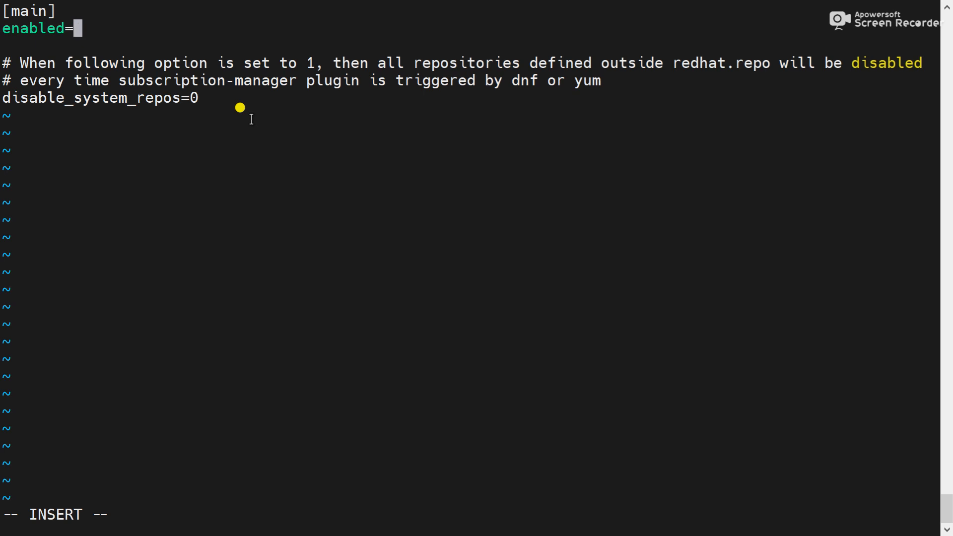
type("0")
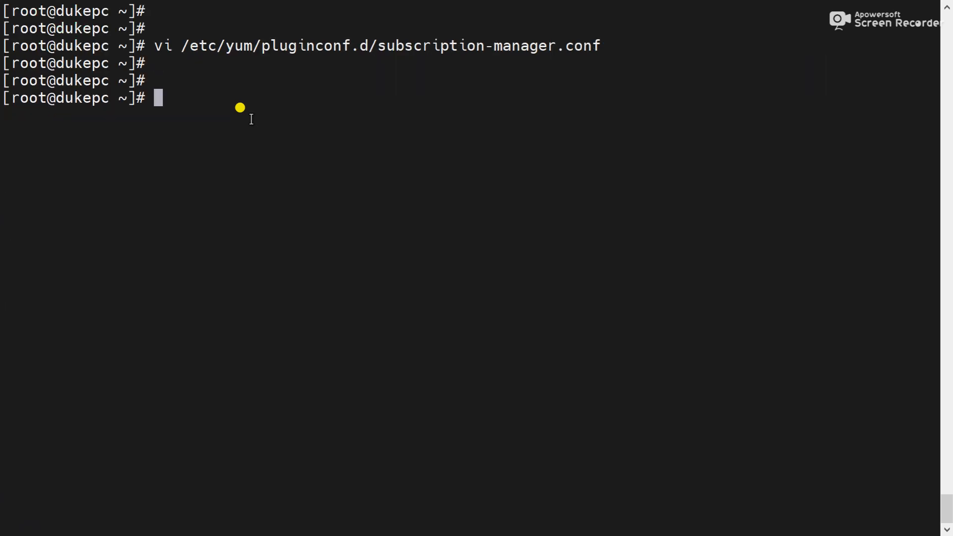
Rerun yum list telnet and yum list ssh, now free of the registration warning
type("yum list telnet")
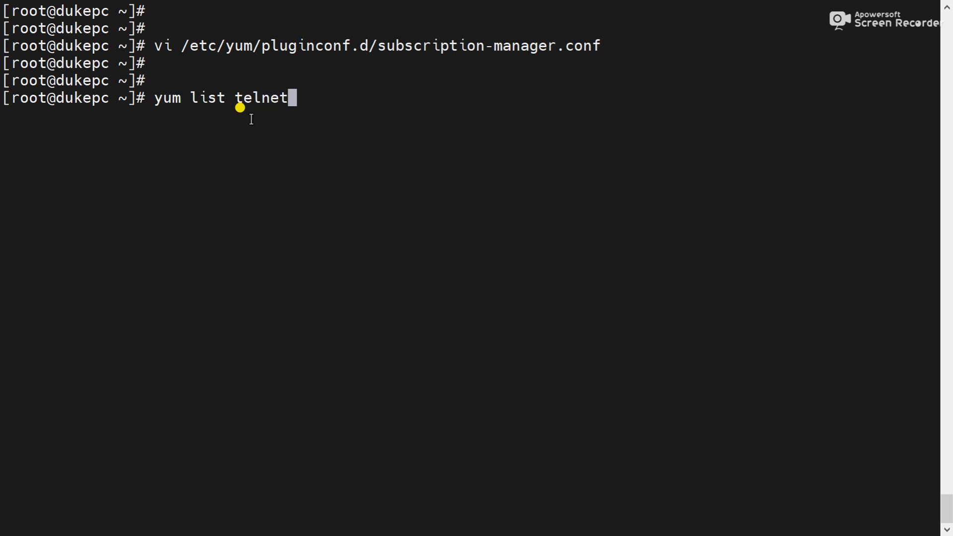
key("Return")
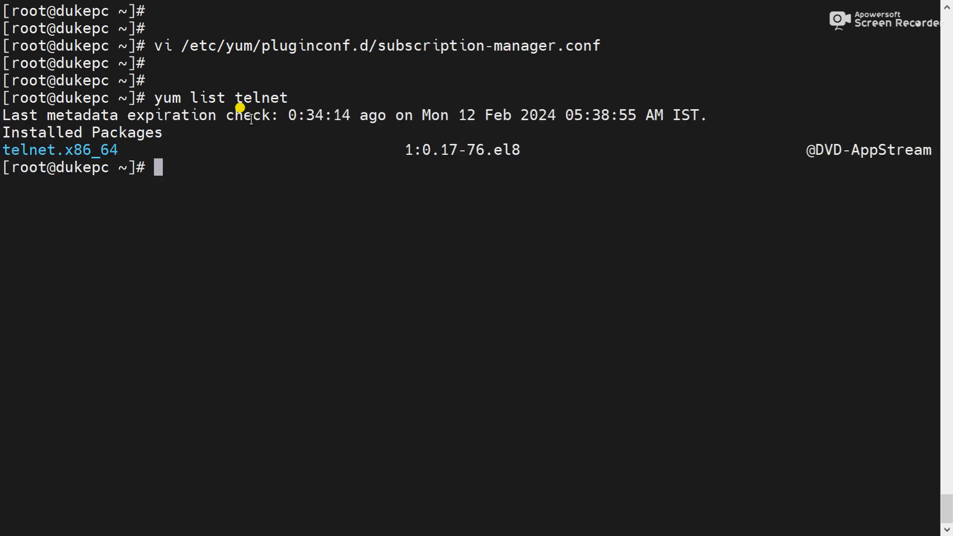
type("yum list ssh")
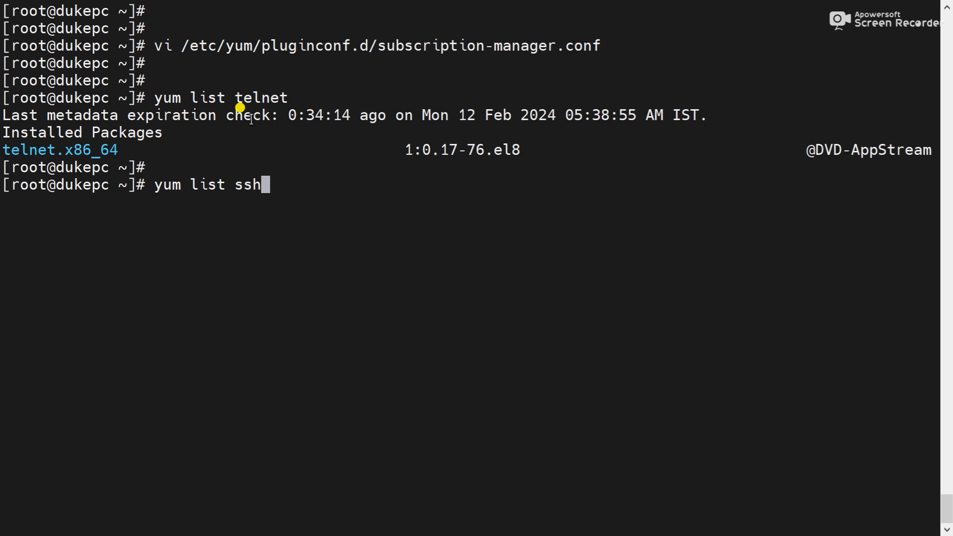
key("Return")
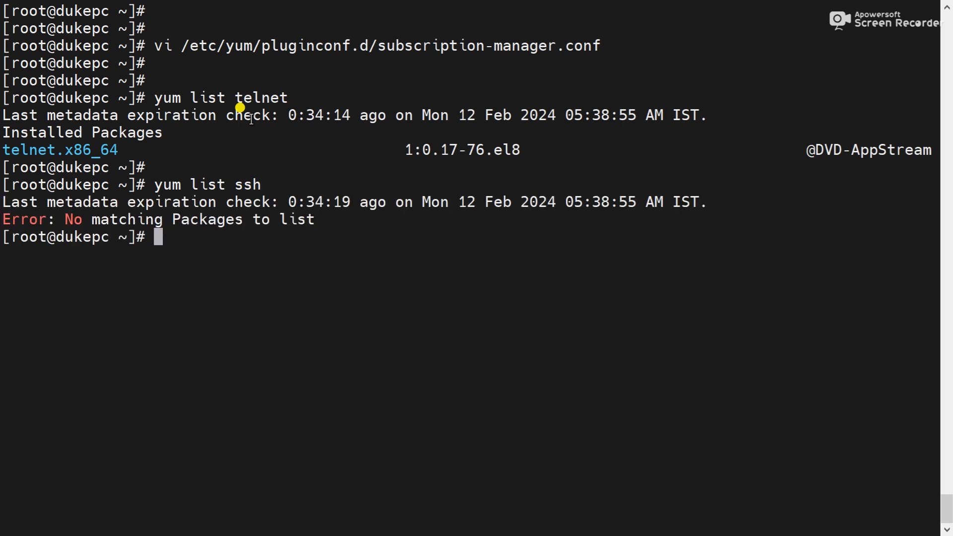
key("Return")
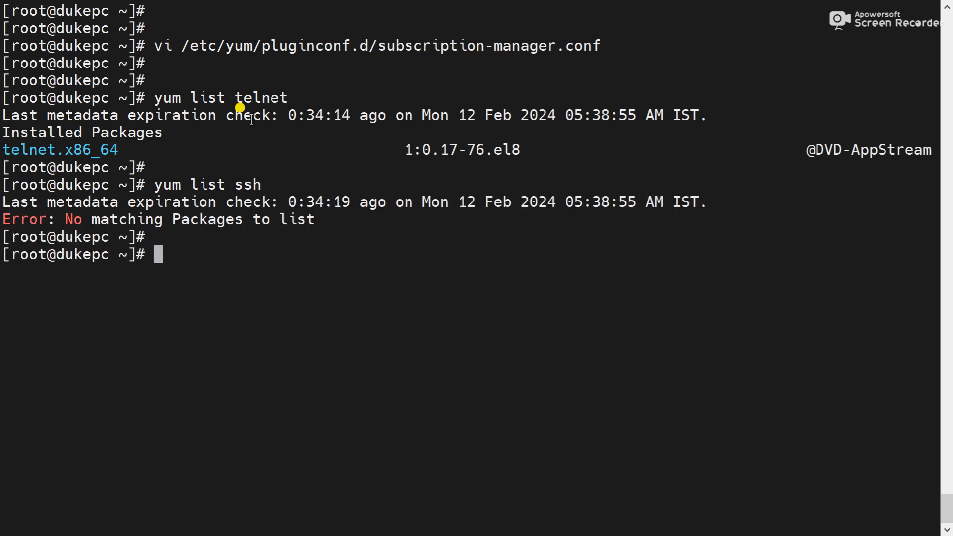